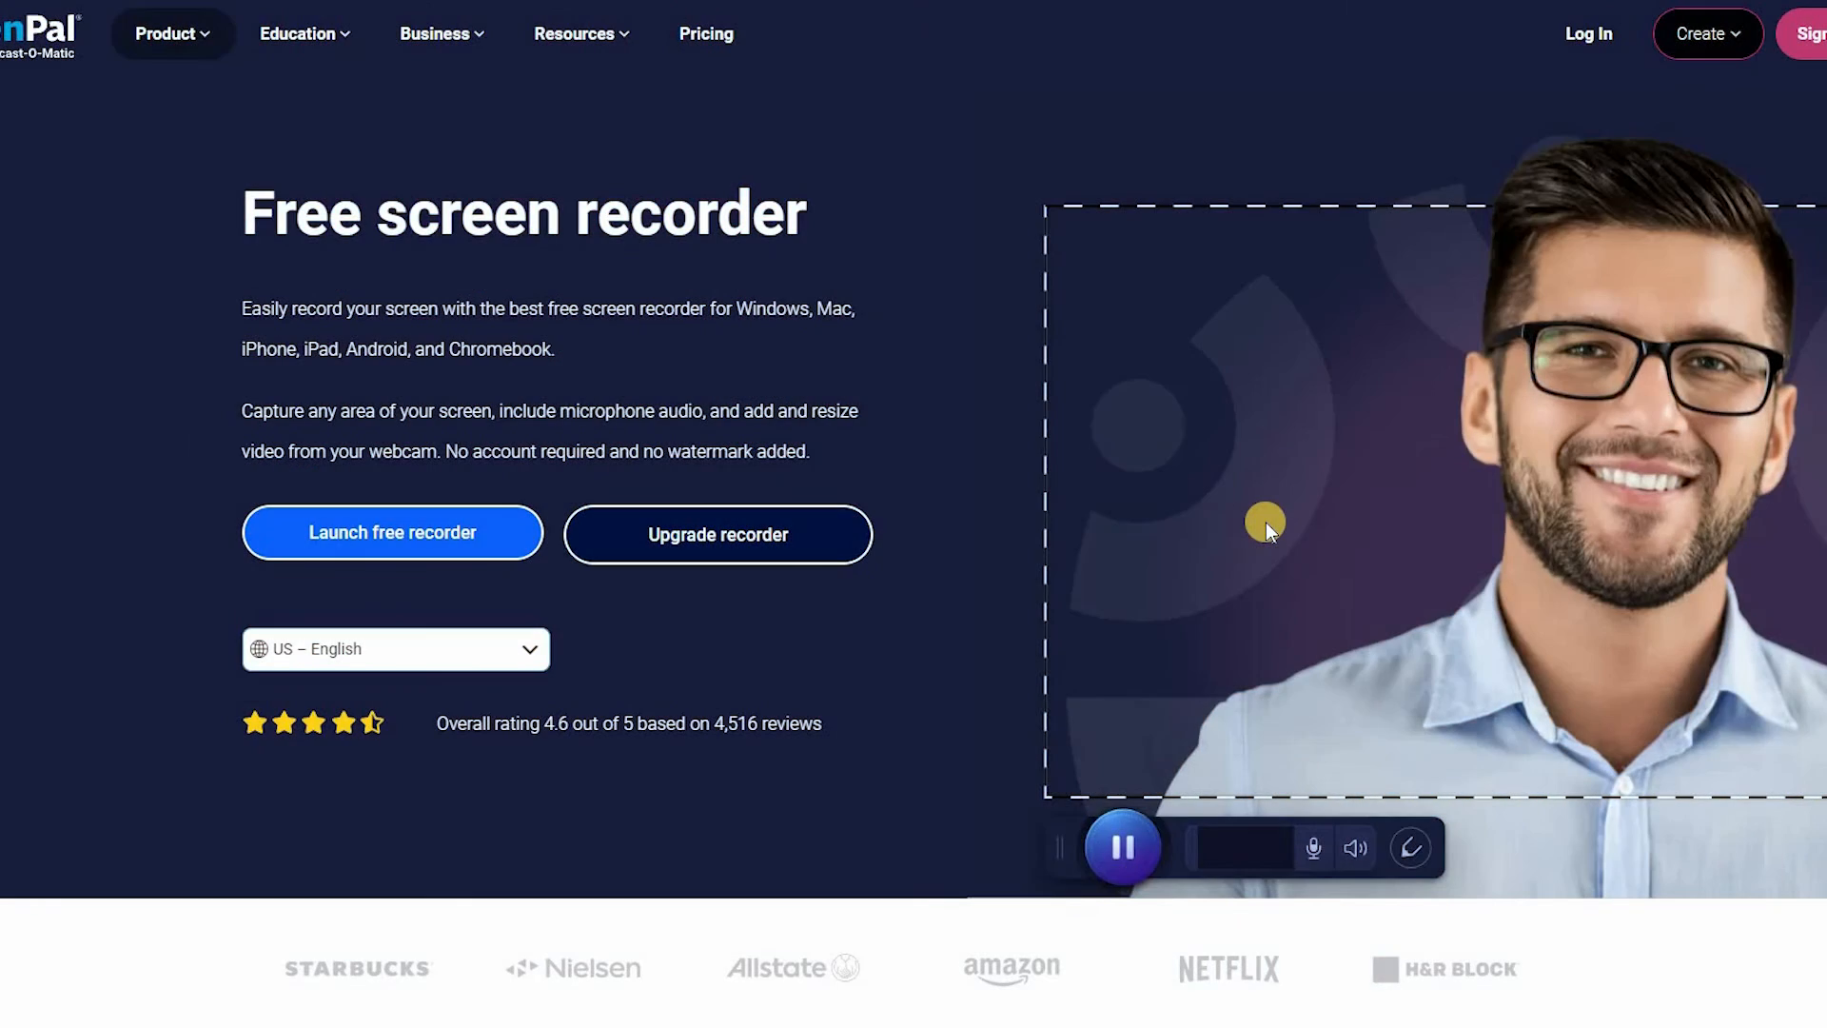
# Scroll through the ScreenPal site, then start a new screen recording session from the launcher.
pyautogui.scroll(-3)
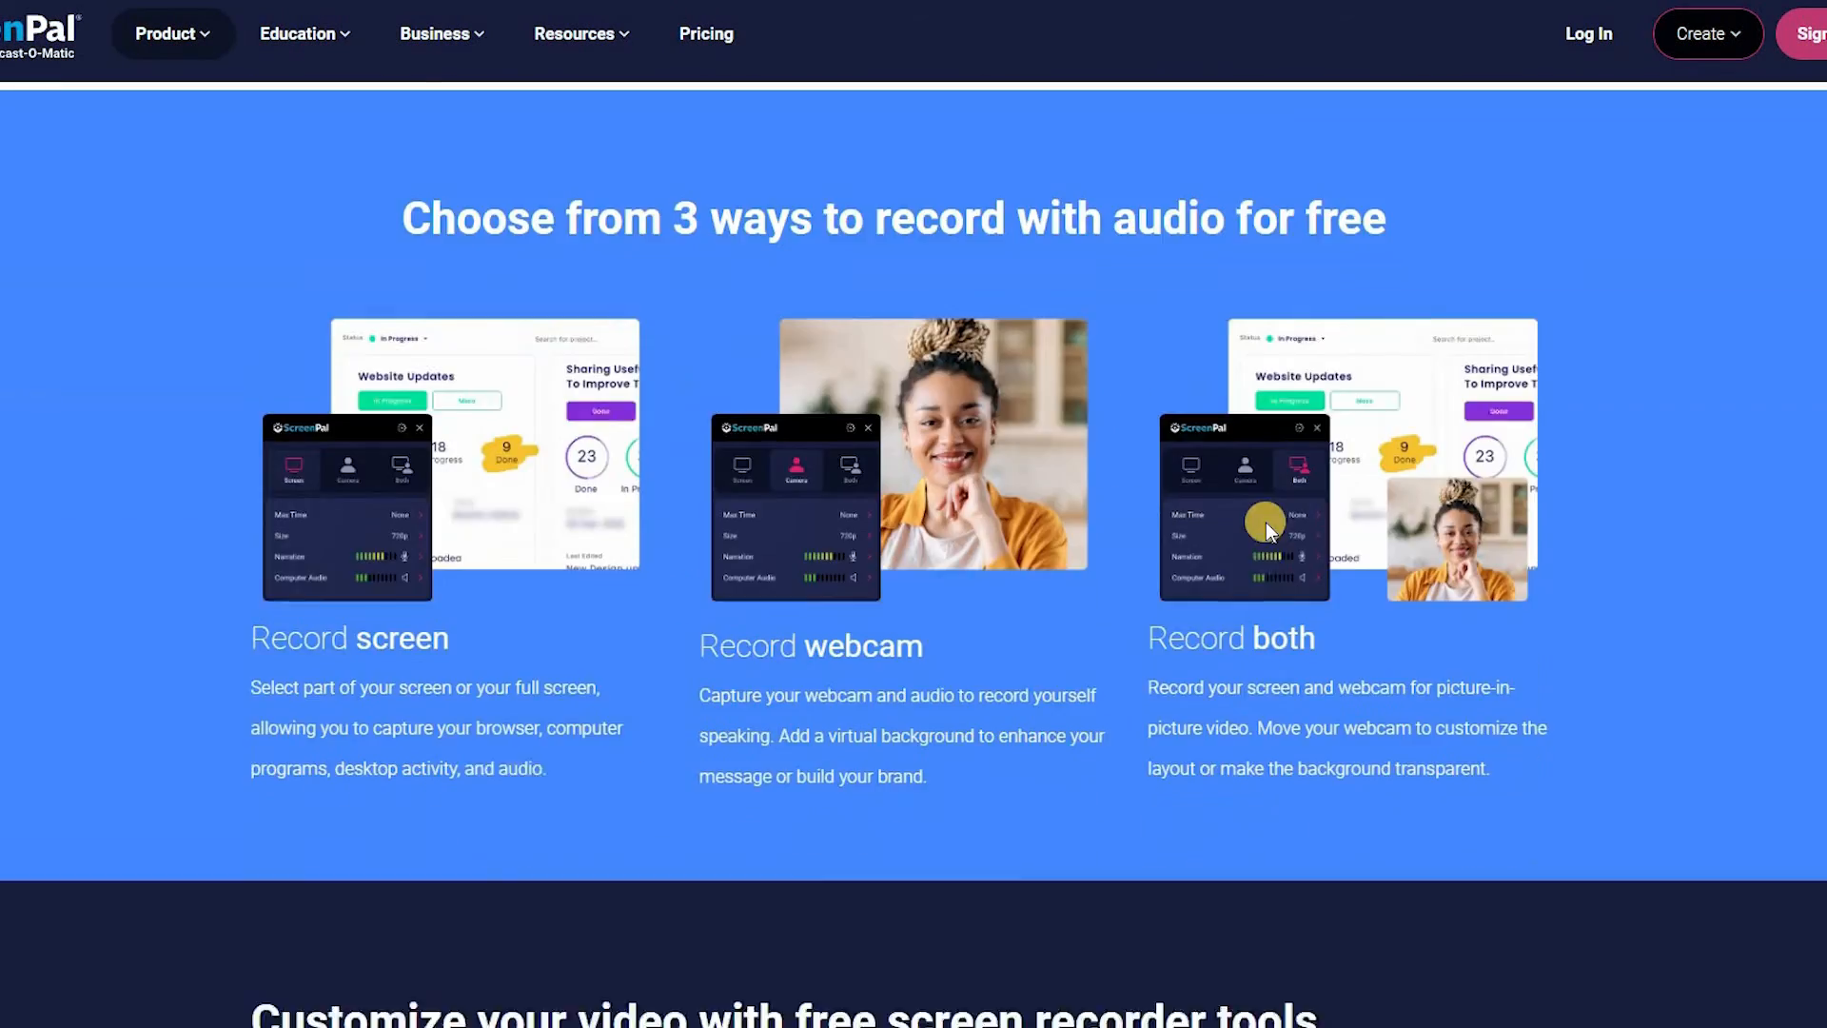
pyautogui.scroll(-3)
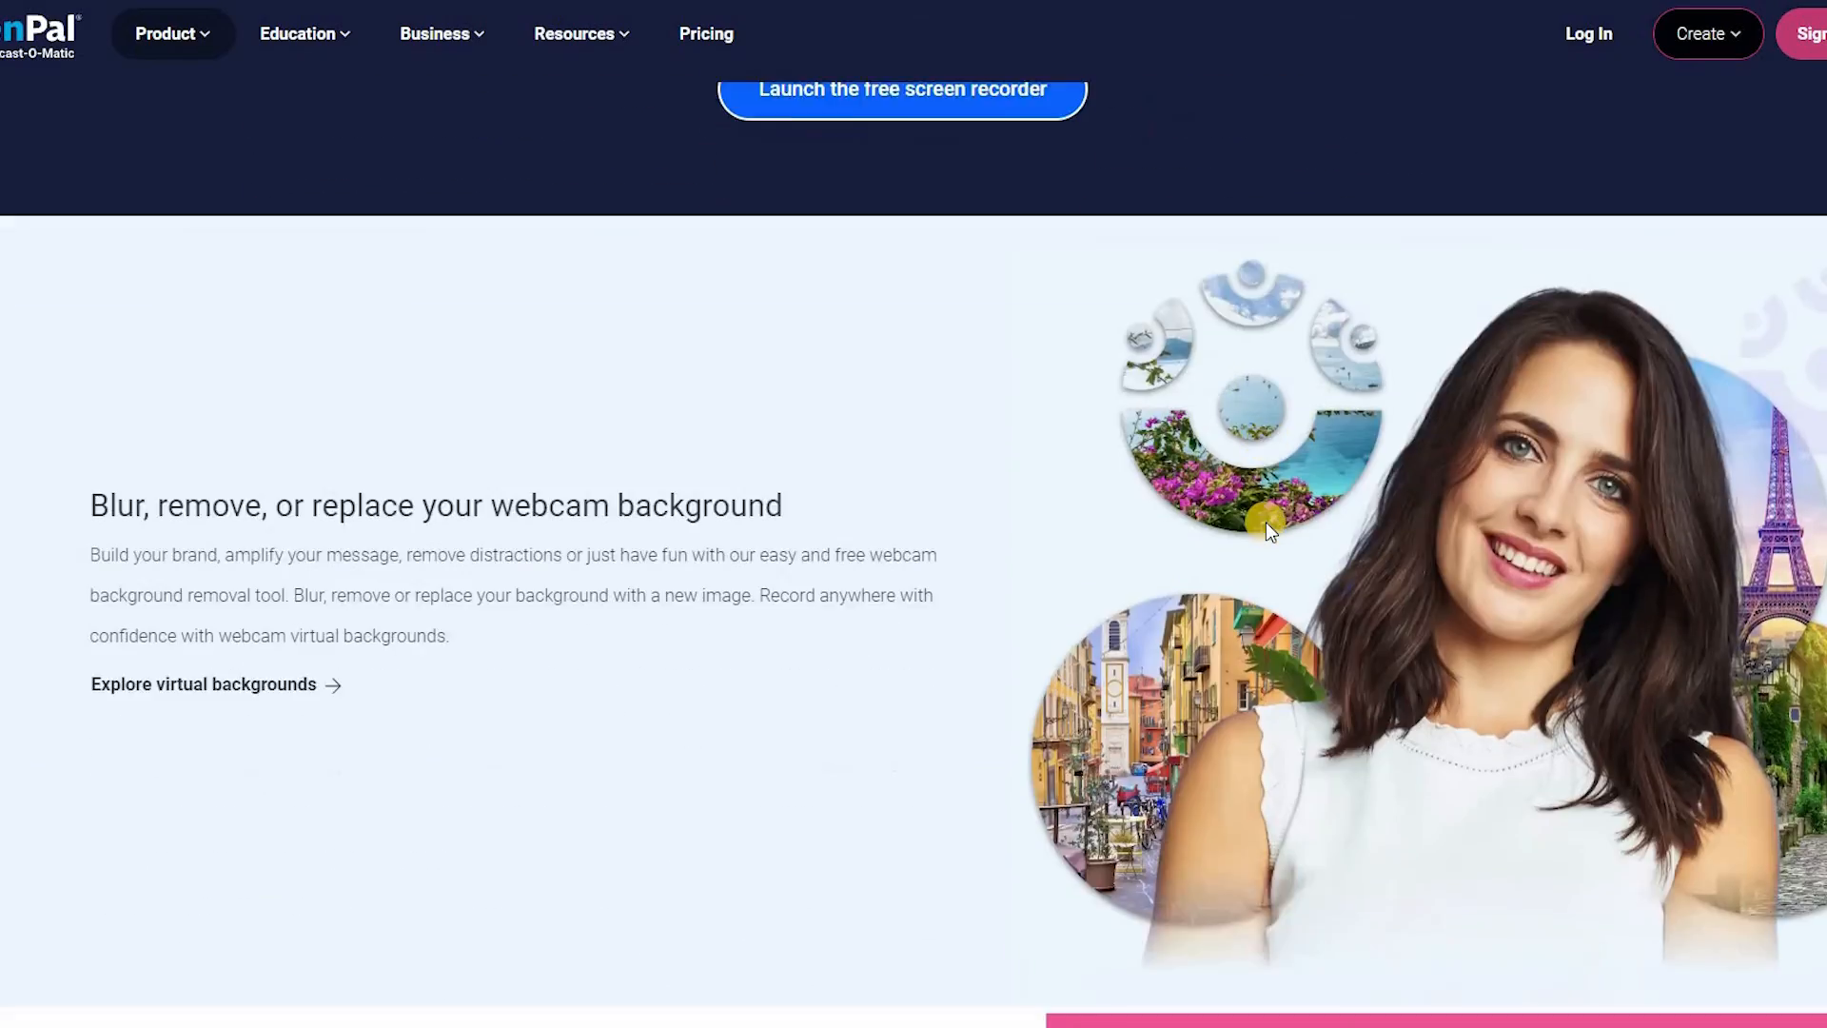
pyautogui.scroll(-3)
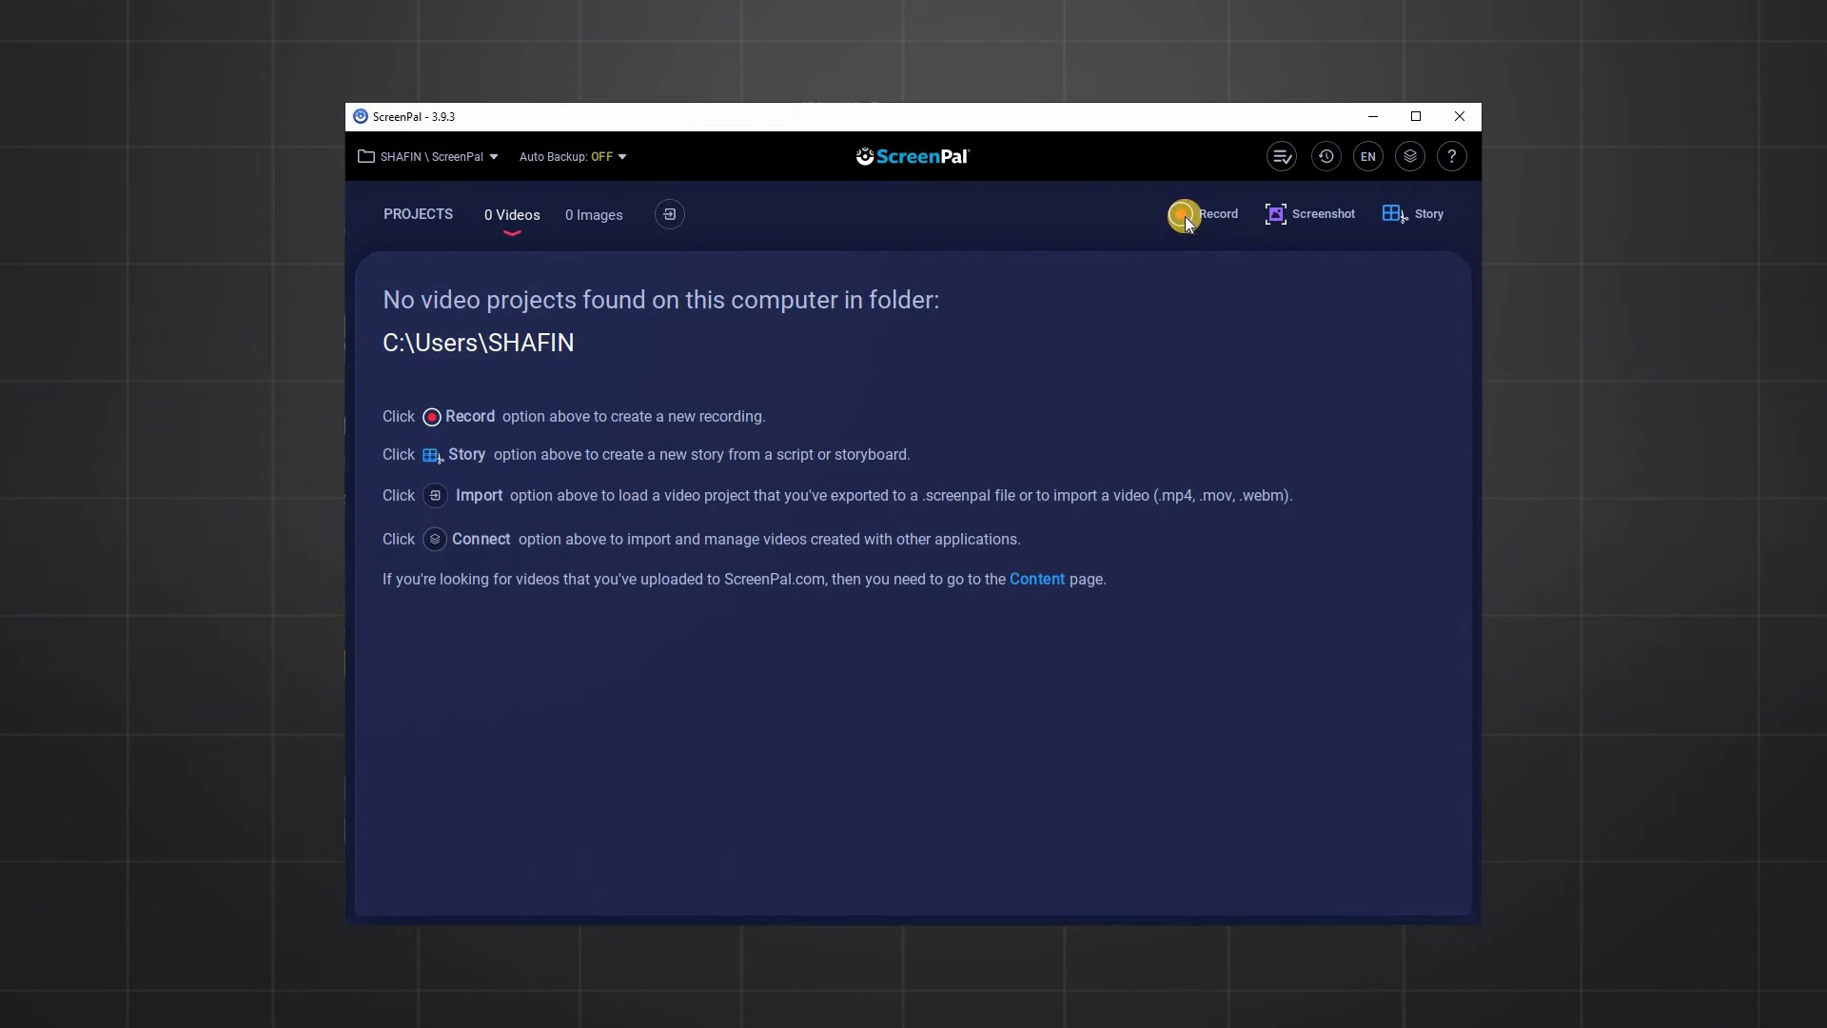
pyautogui.click(1188, 217)
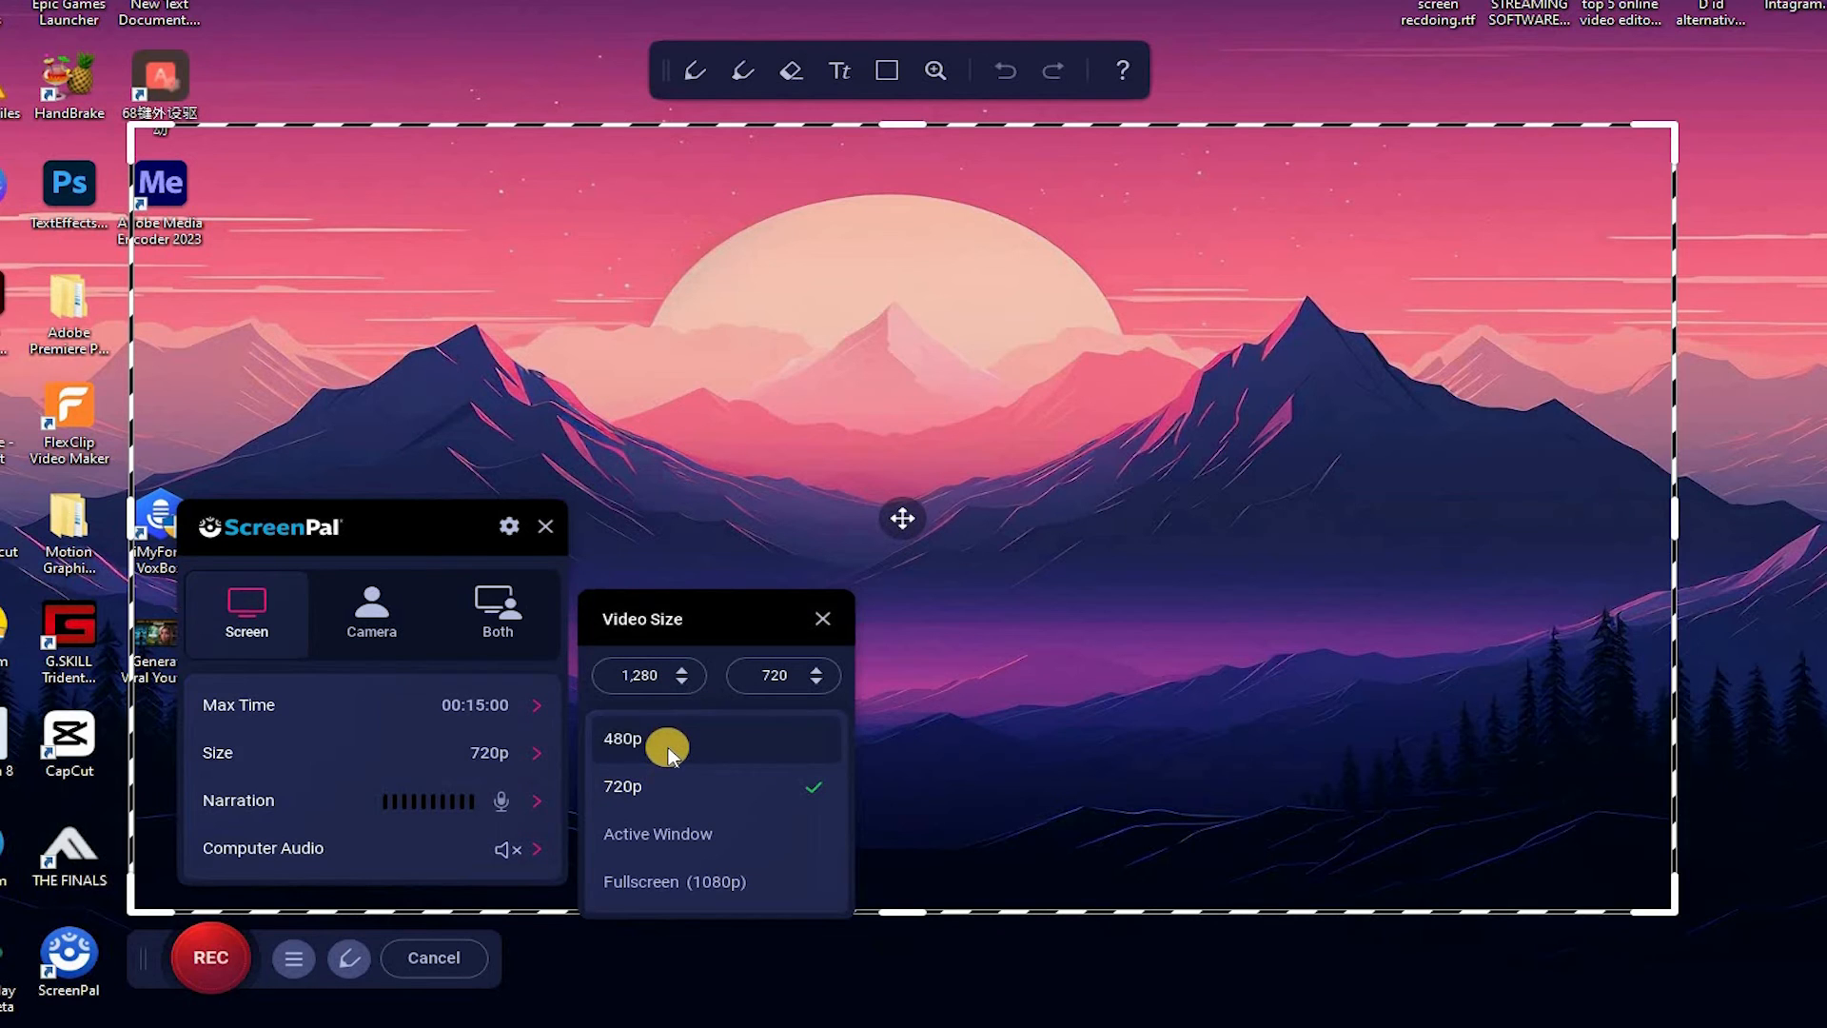
# Set the recording size to 480p and bring up the recorder preferences.
pyautogui.click(622, 739)
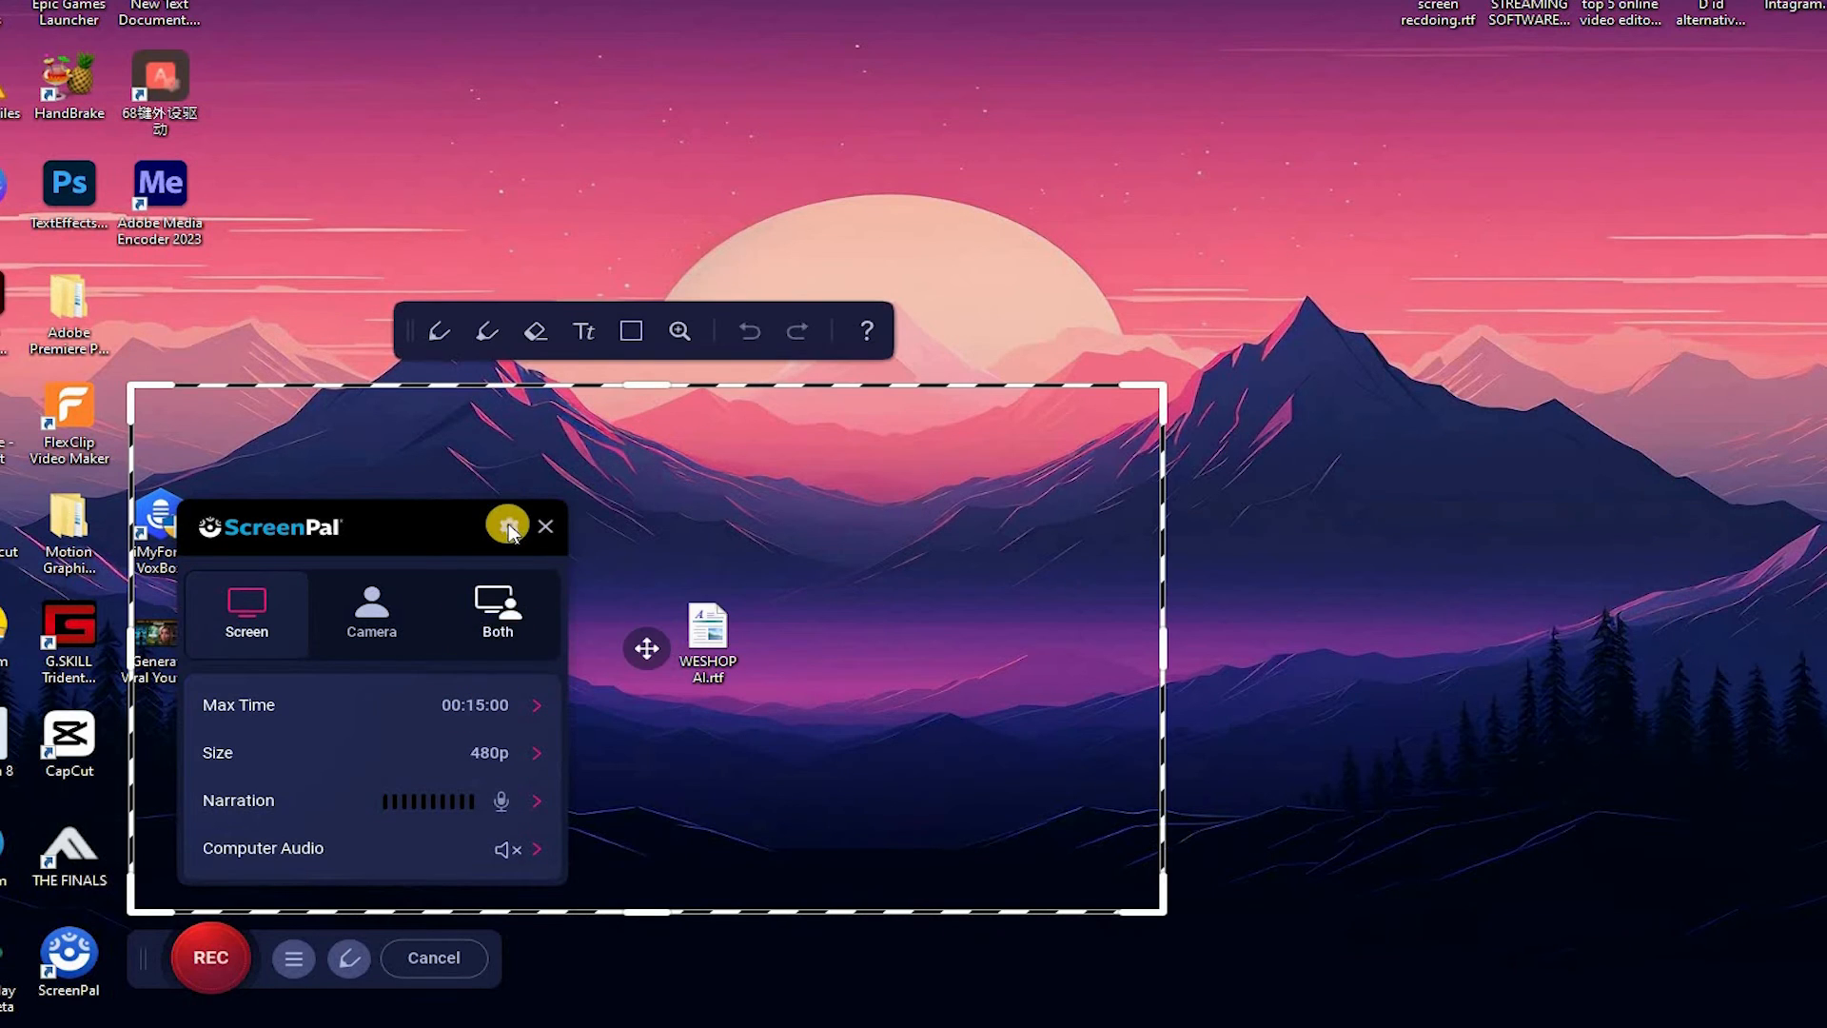
pyautogui.click(506, 526)
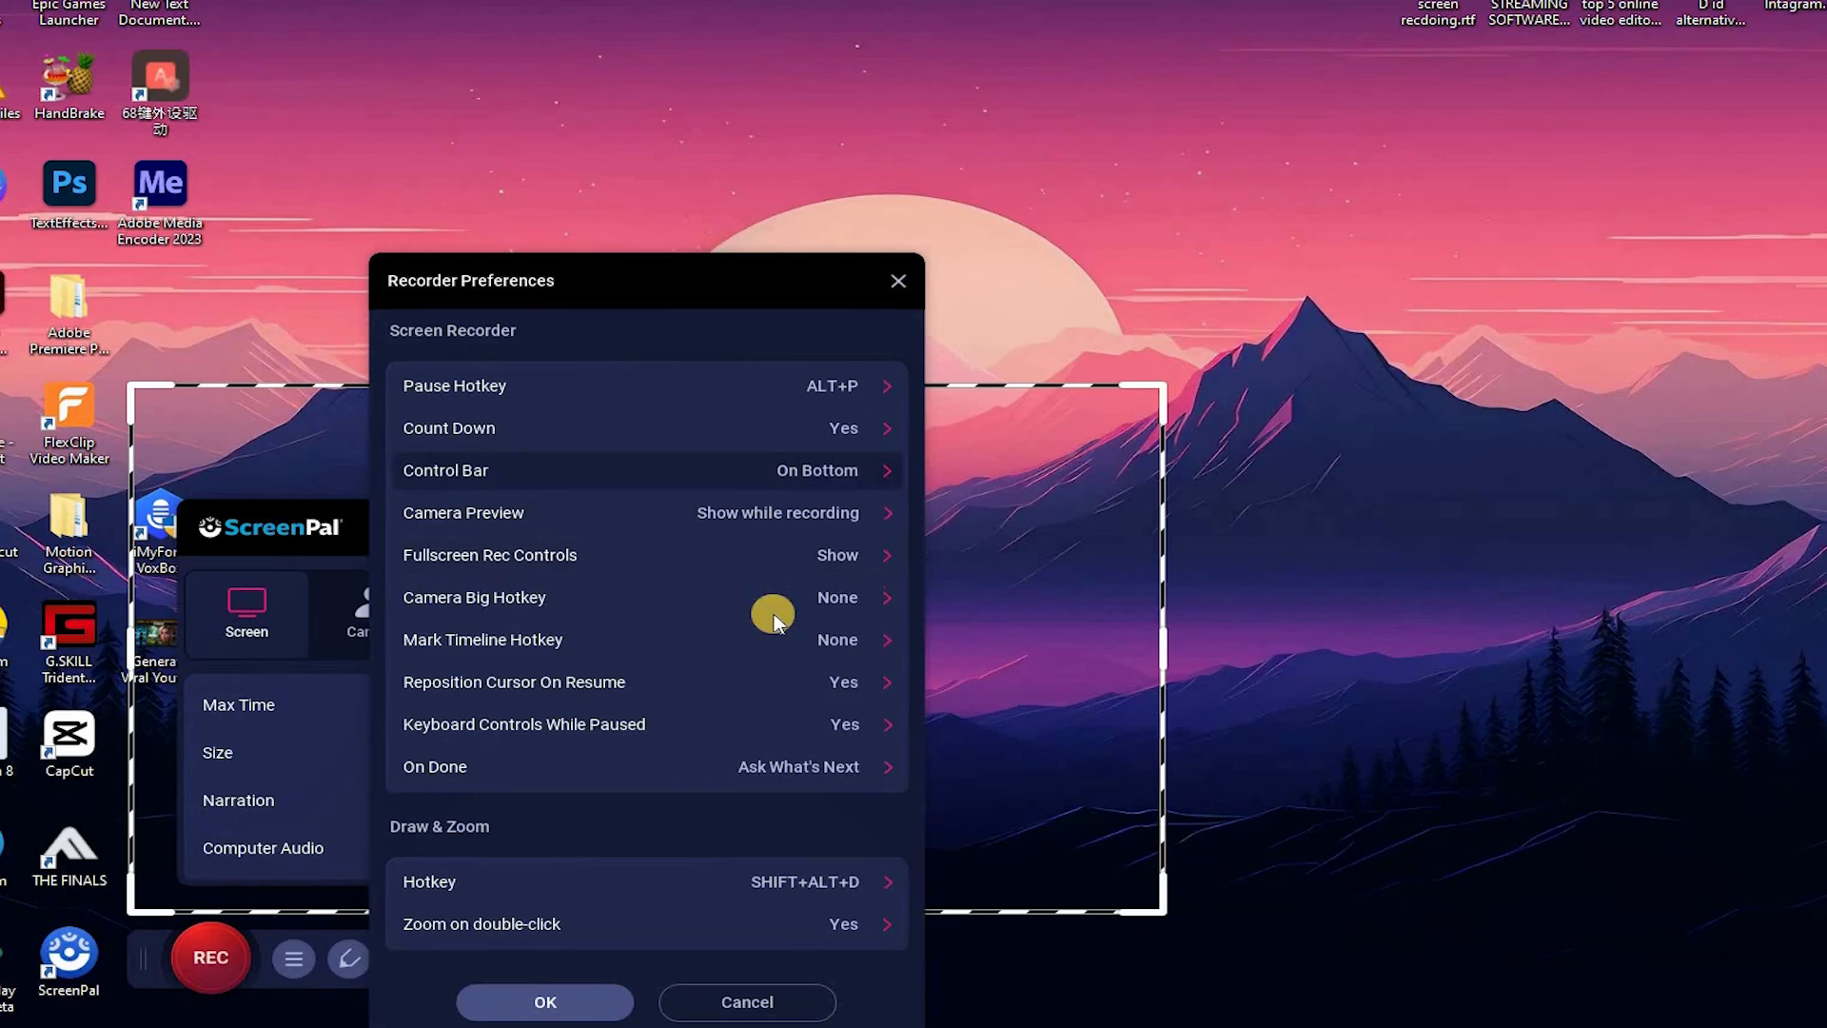